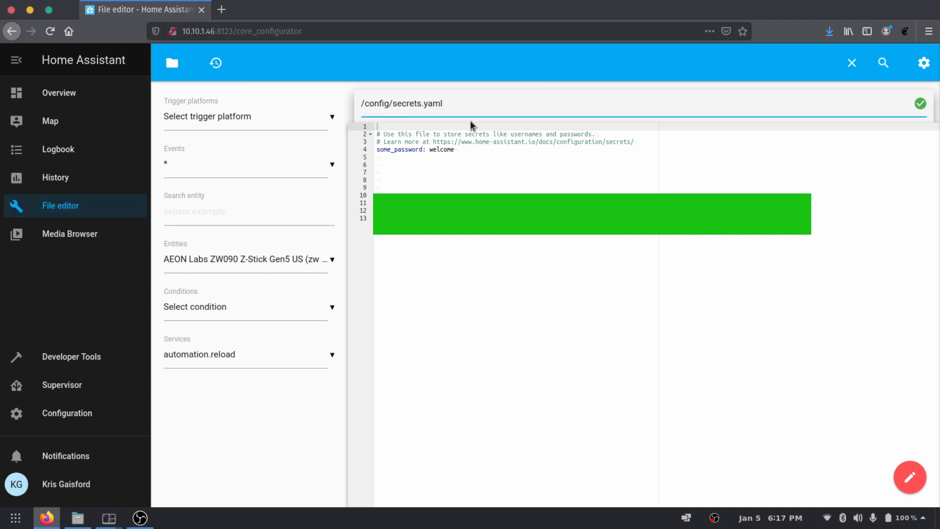
mouse_move(498, 163)
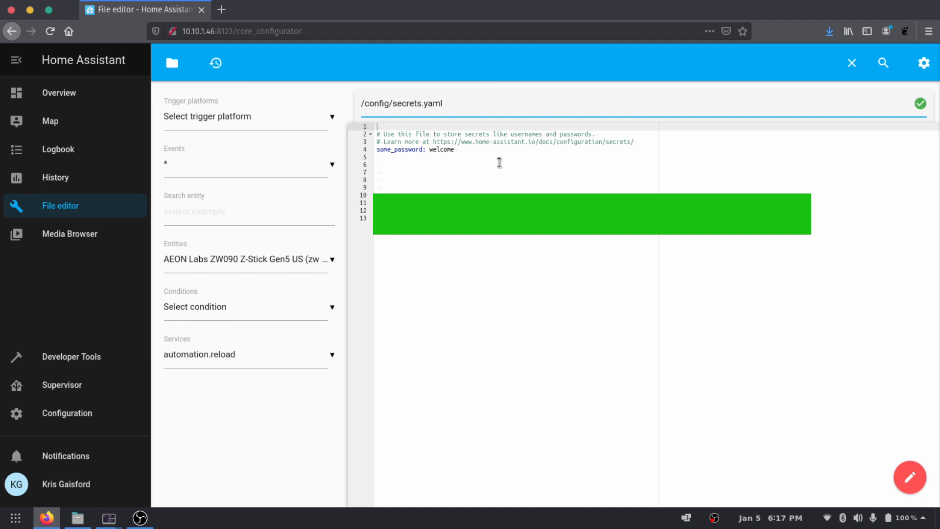
Open configuration.yaml and inspect the Z-Wave network_key !secret entry on line 15.
click(172, 62)
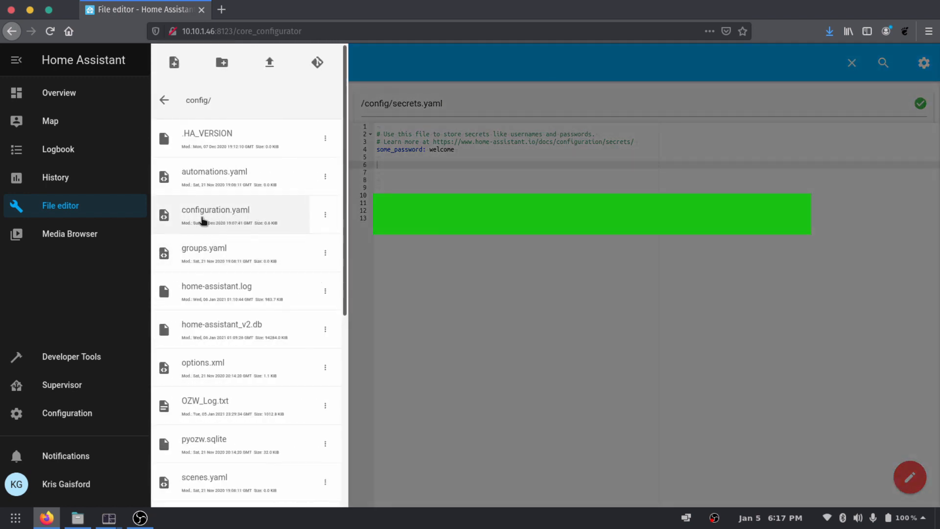
click(214, 209)
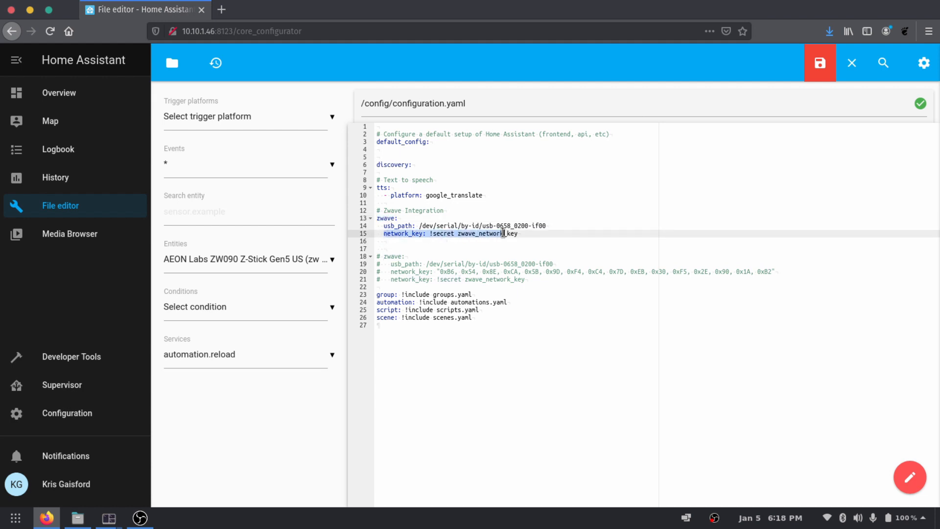
double_click(441, 233)
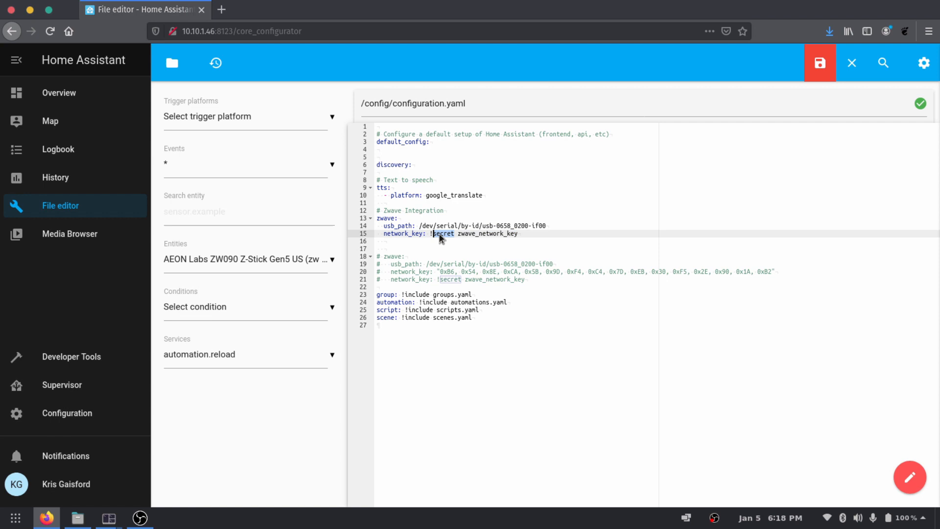
click(424, 233)
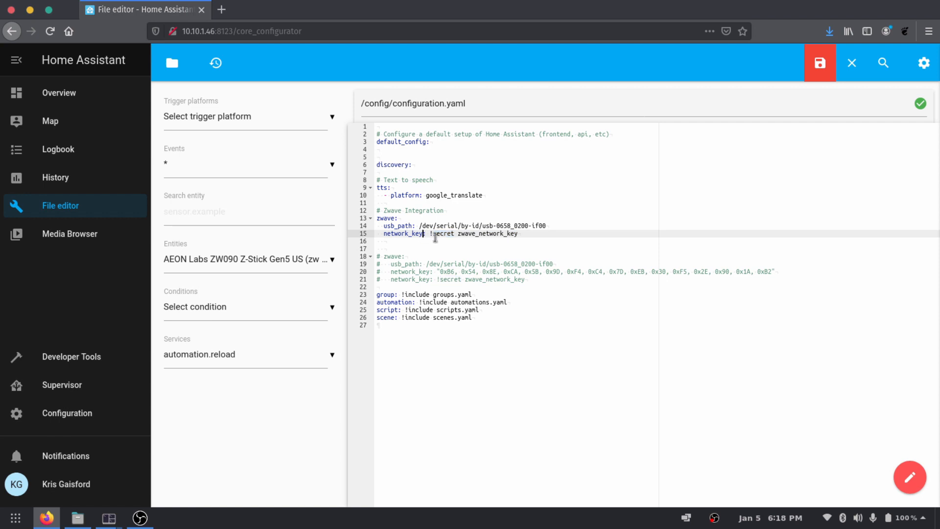
key(enter)
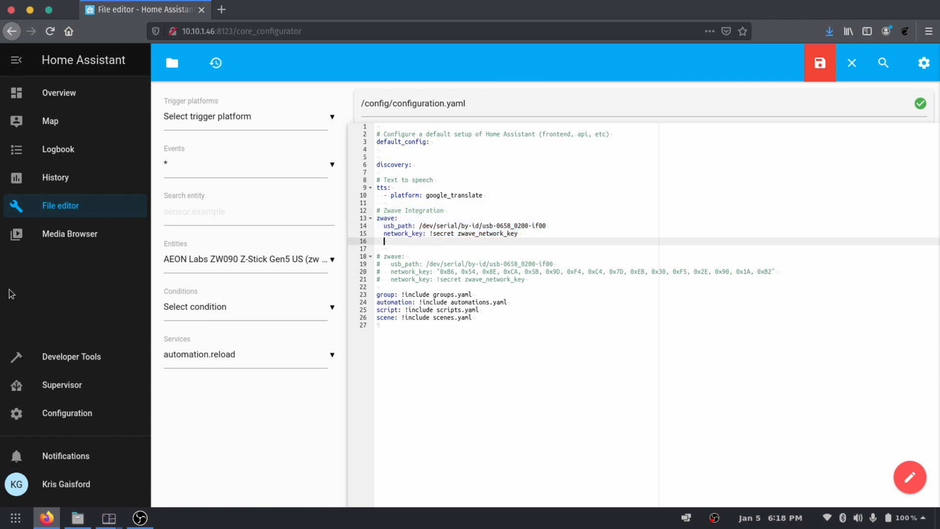
Confirm the Z-Wave integration shows 3 devices and 17 entities, then return to the file editor.
click(66, 412)
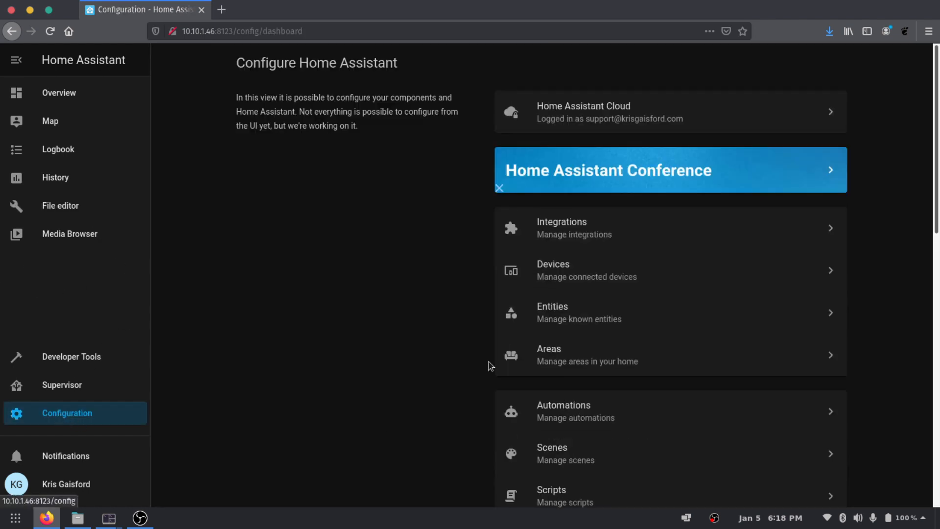
click(561, 228)
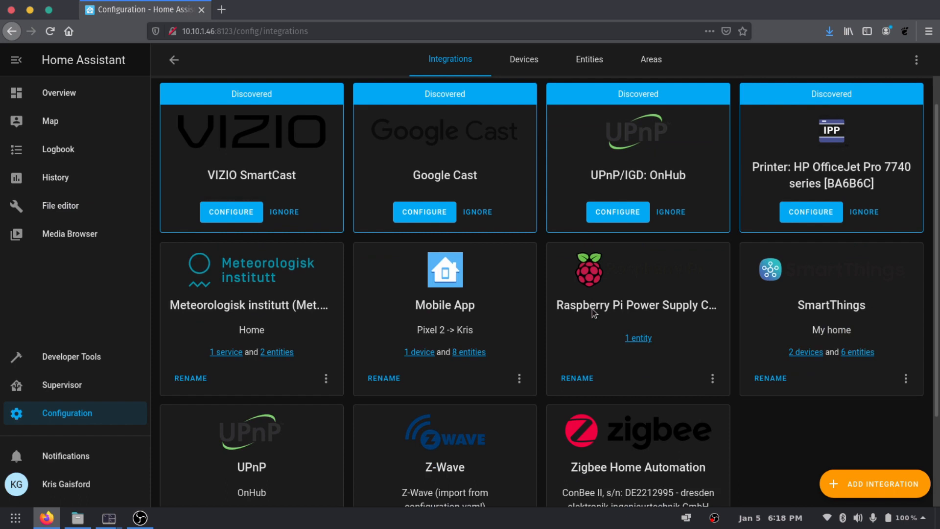
scroll(down, 3)
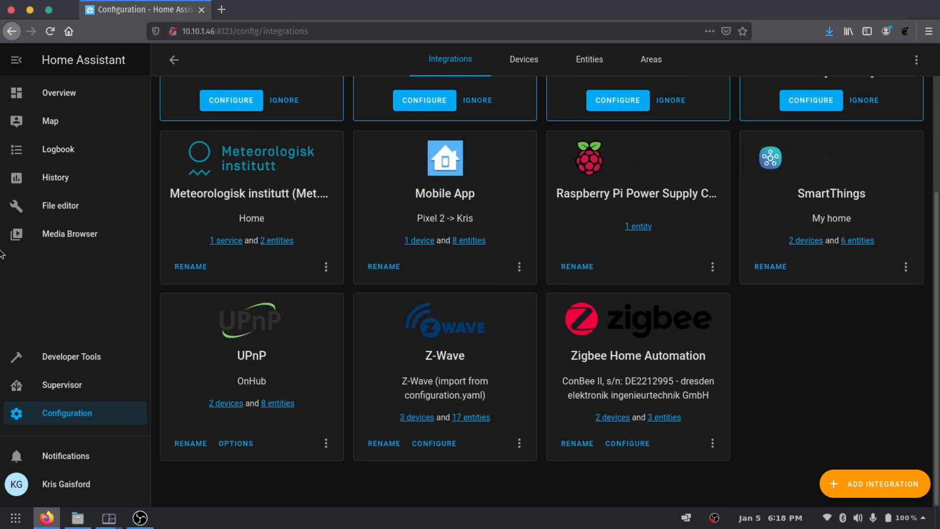
mouse_move(59, 205)
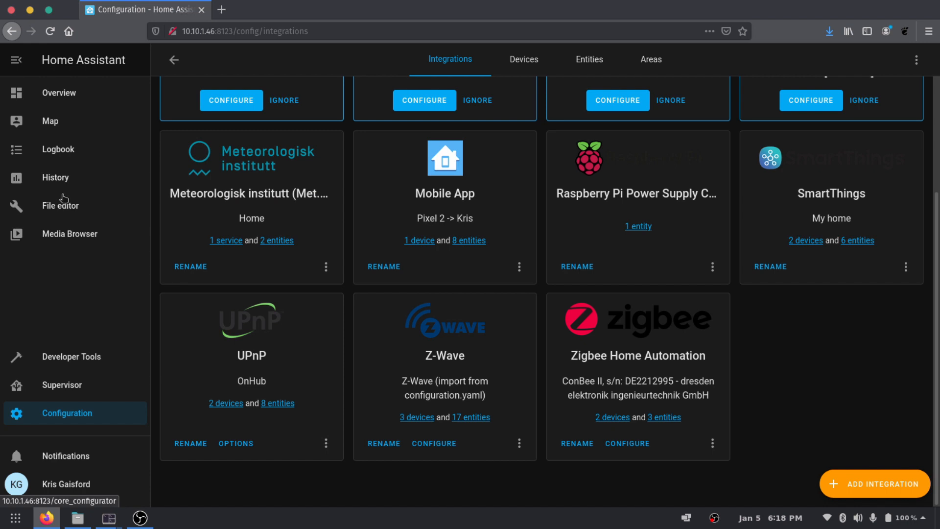
mouse_move(79, 208)
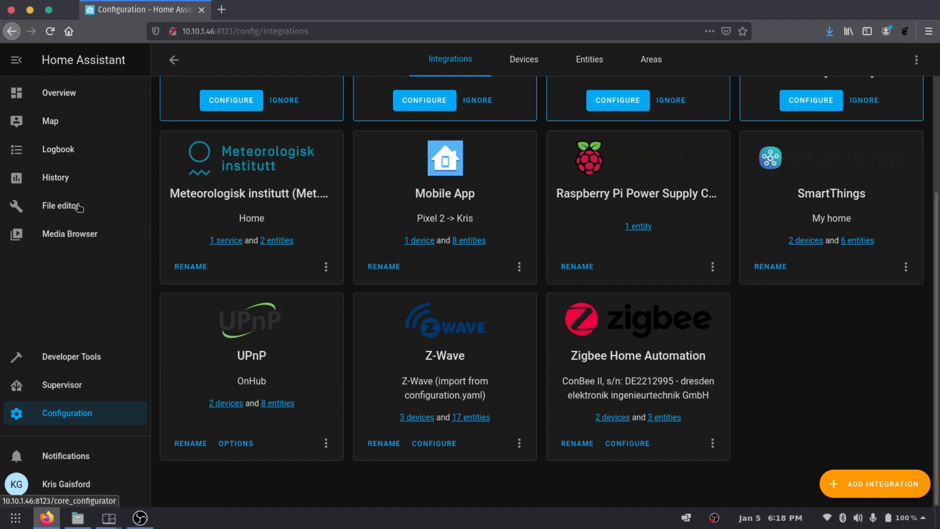
click(60, 206)
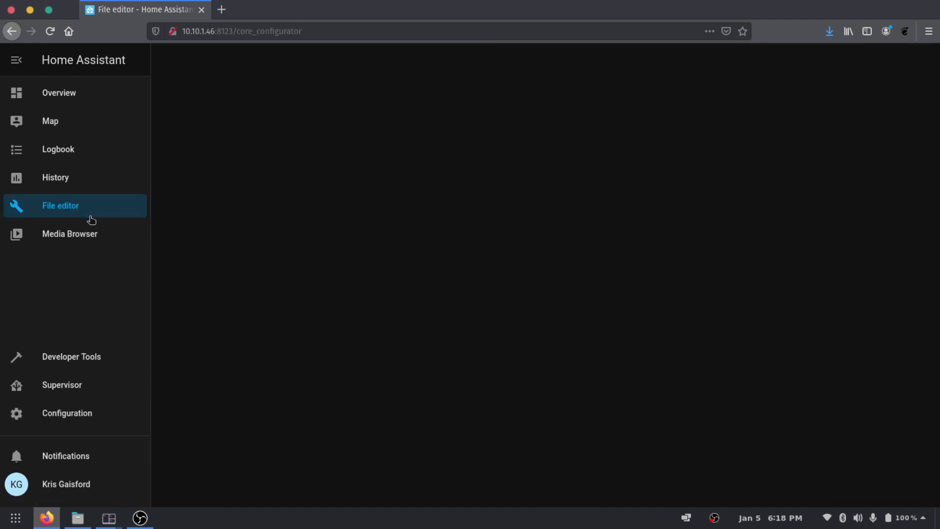
Select the zwave_network_key secret name on configuration.yaml line 15.
click(60, 205)
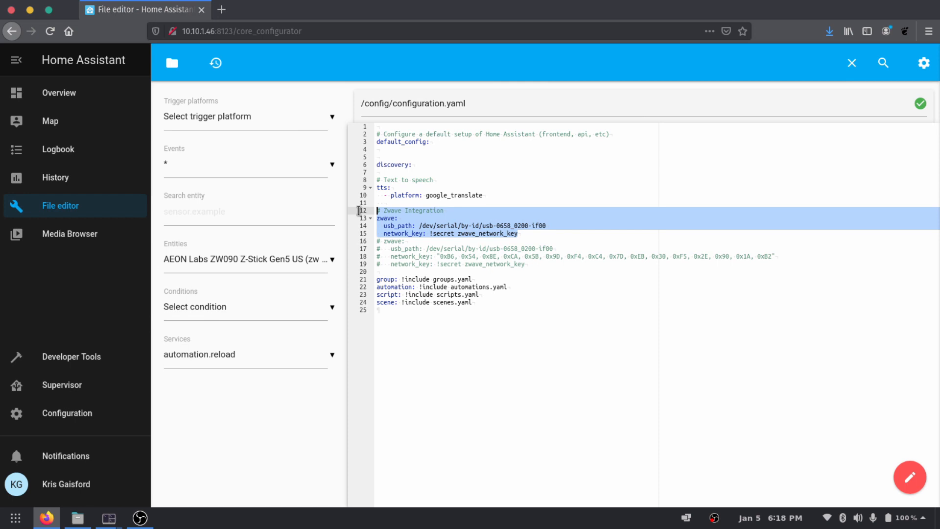
click(429, 233)
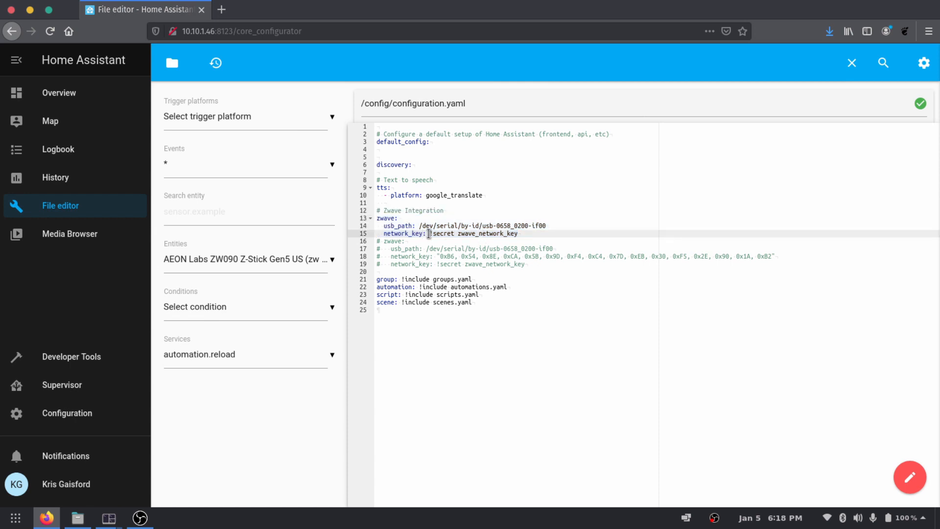
double_click(441, 233)
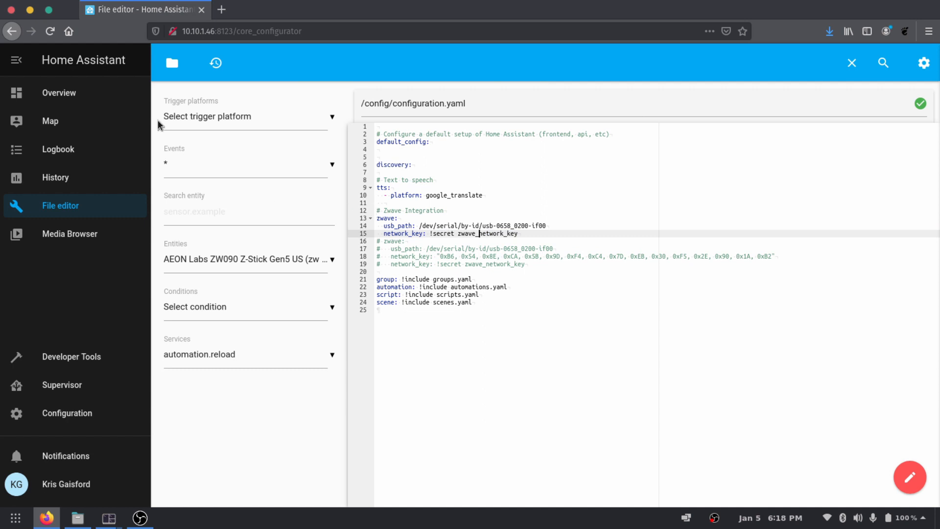
click(171, 62)
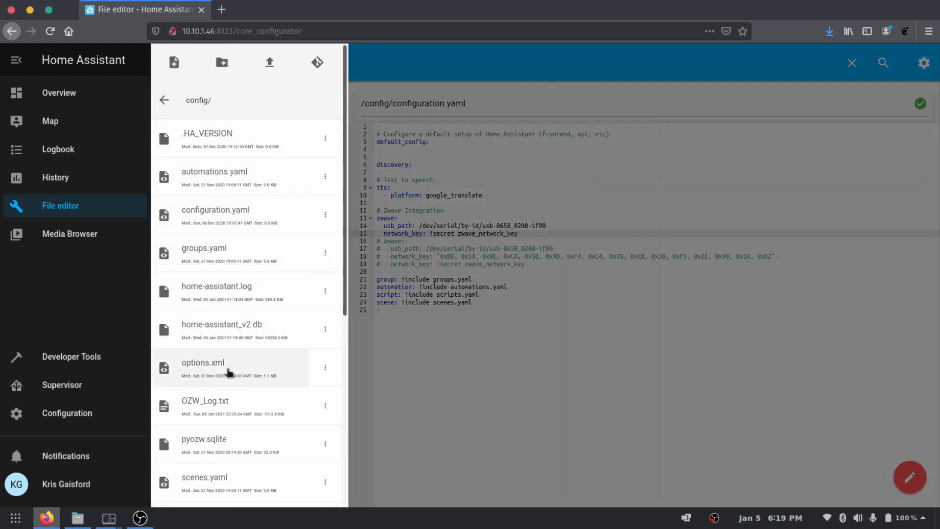
scroll(down, 3)
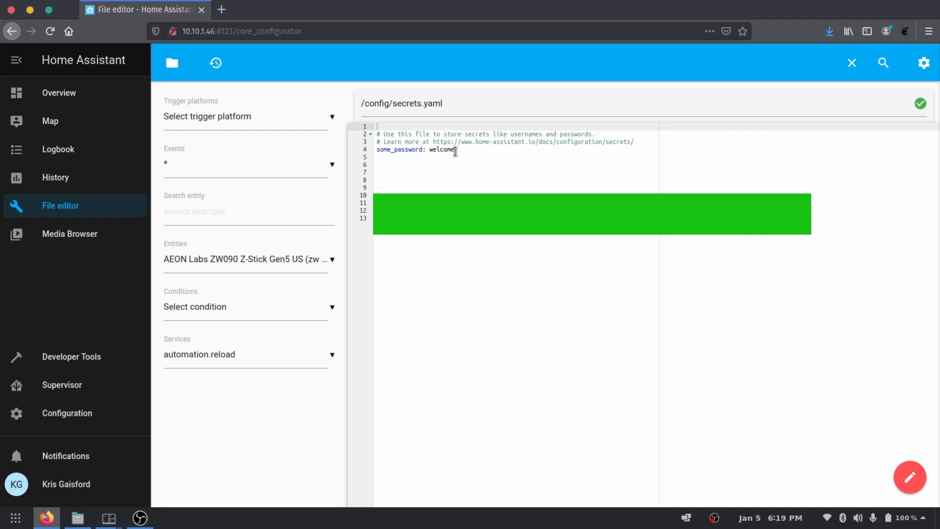
double_click(398, 149)
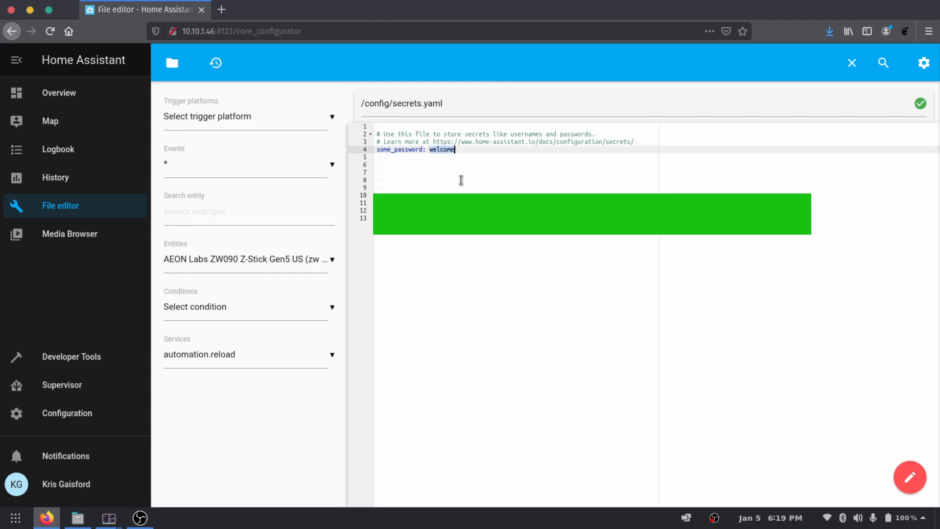
double_click(400, 149)
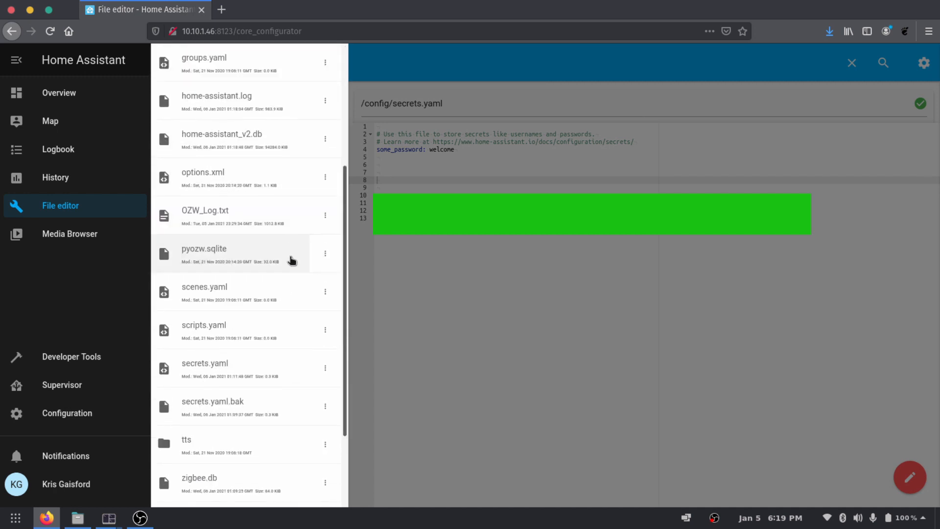
Reopen configuration.yaml and type a sample '!secret some_password' line on line 6.
click(204, 324)
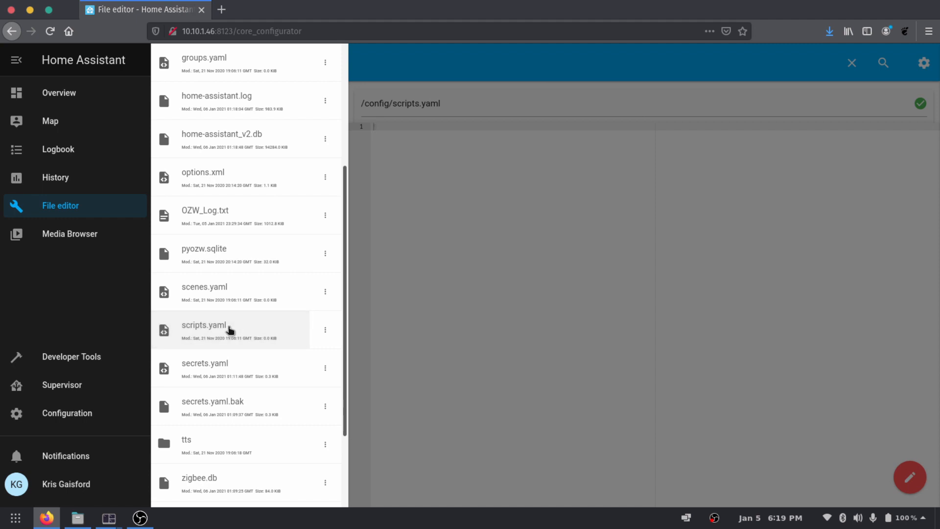
mouse_move(222, 176)
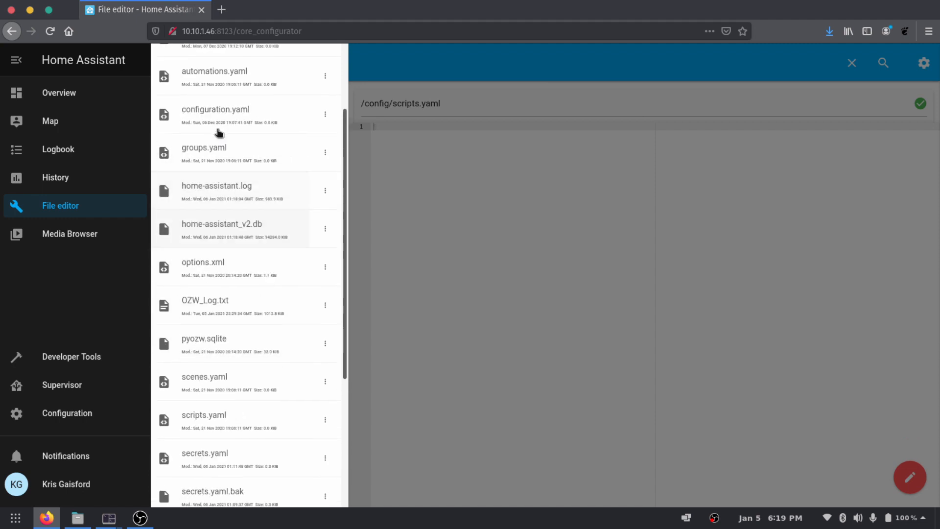
click(214, 109)
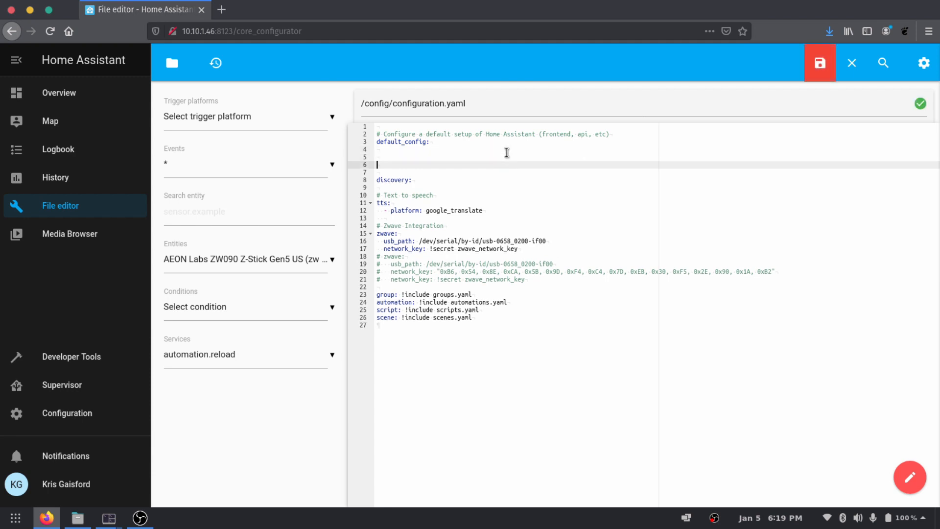
text(!)
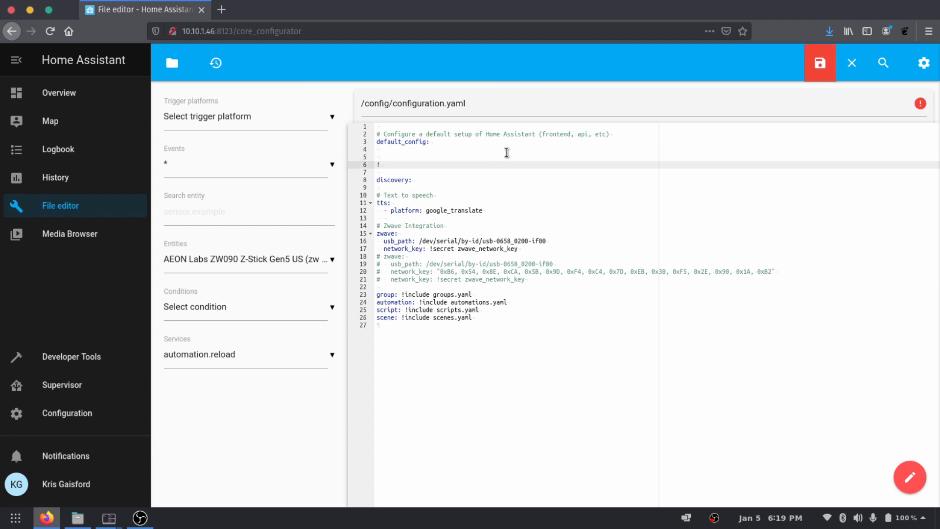
text(secret)
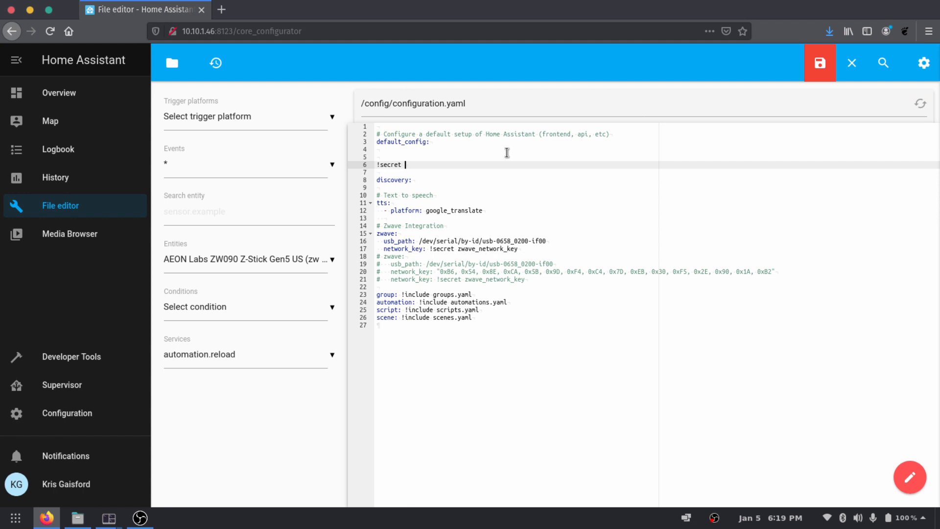
text(son)
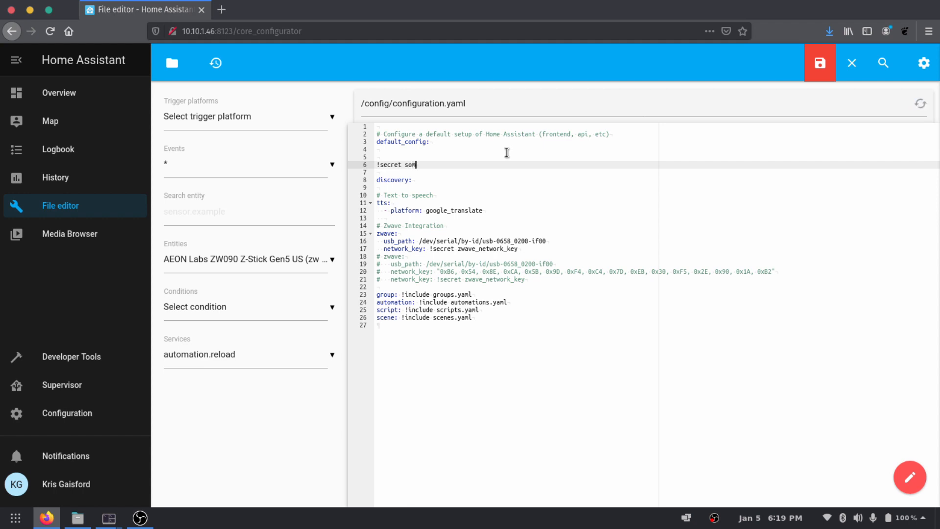
text(e_password)
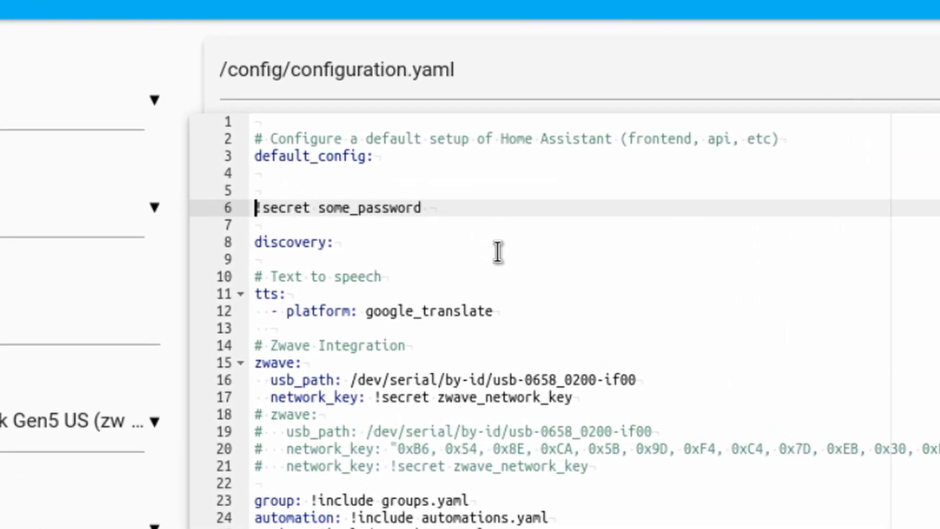
scroll(down, 3)
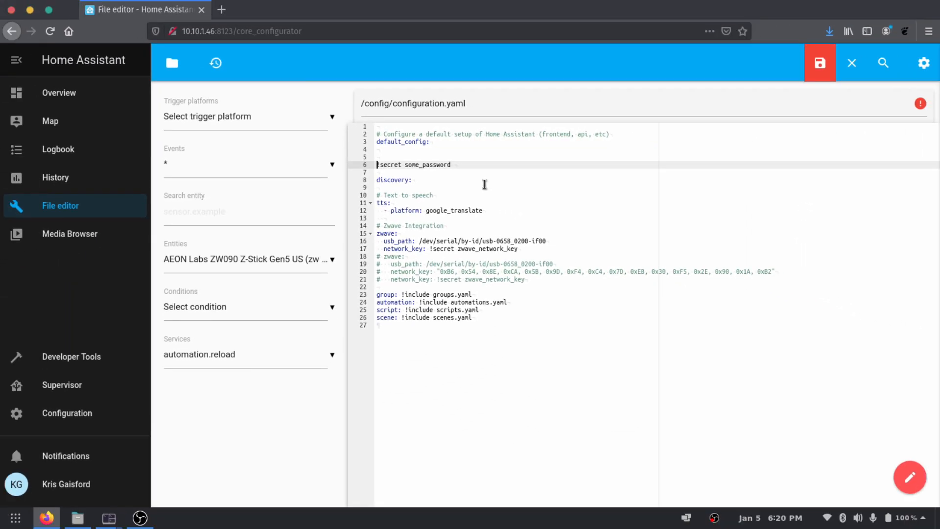
mouse_move(426, 175)
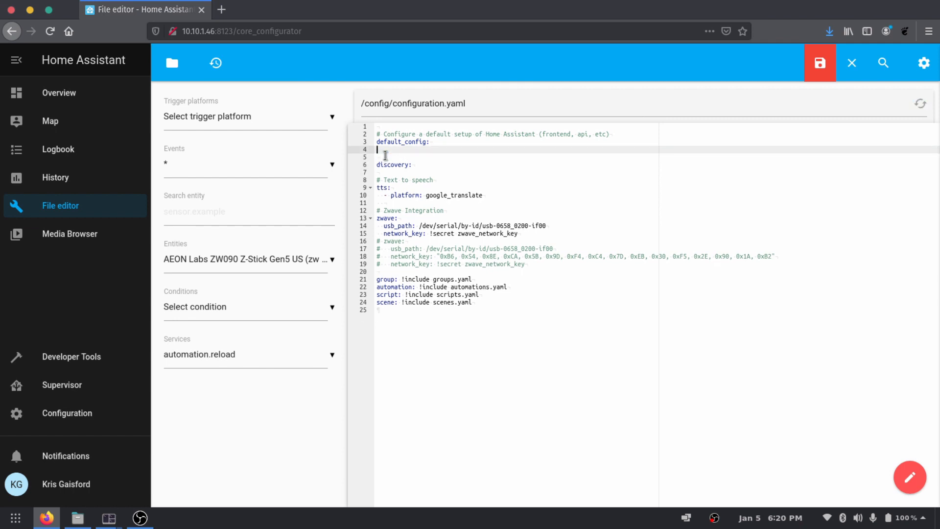
Select the Z-Wave USB device path on line 14 and try to copy it.
click(819, 62)
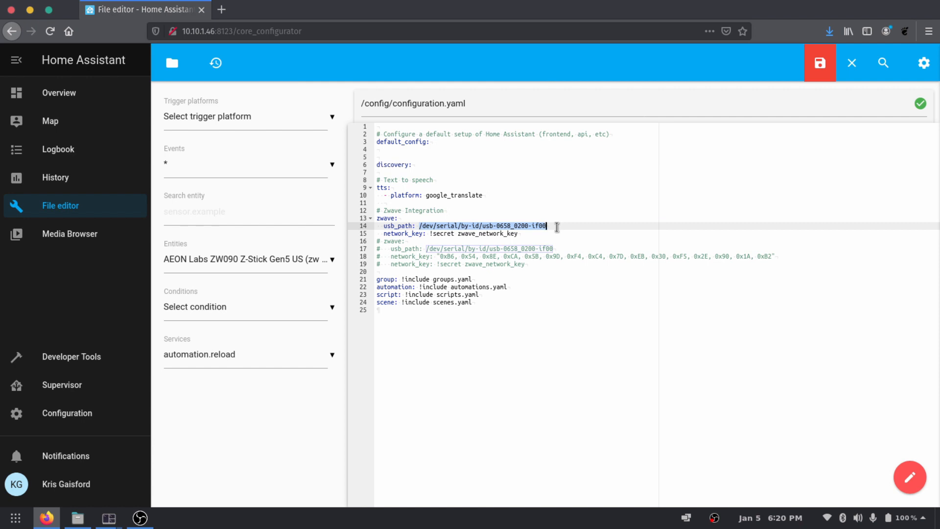
right_click(555, 228)
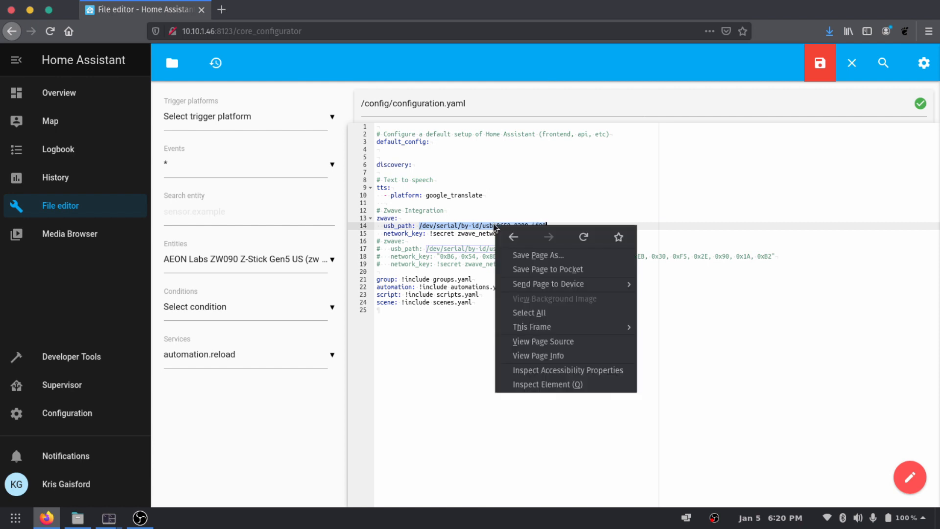
click(458, 230)
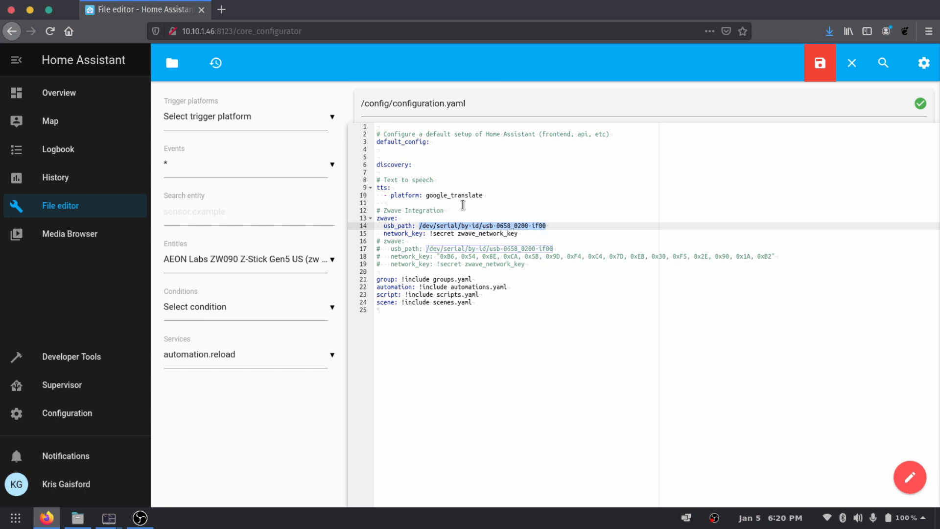
mouse_move(215, 62)
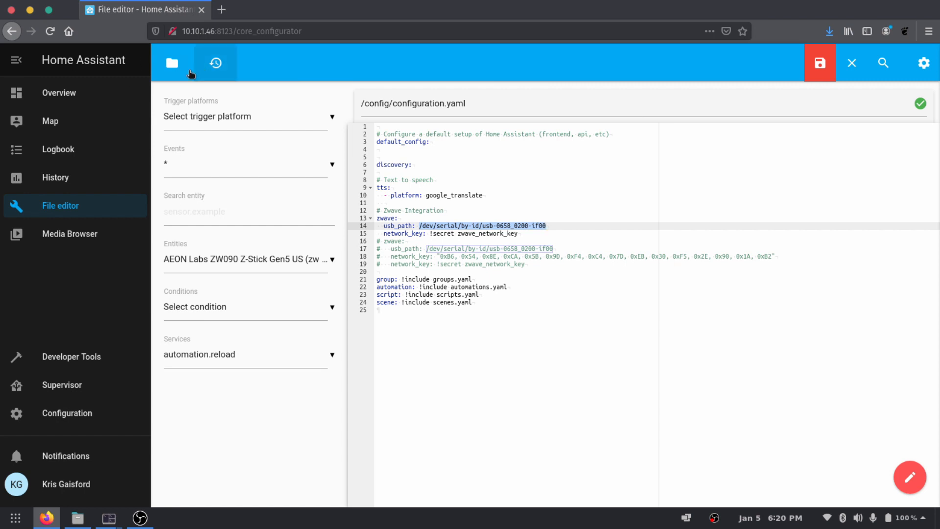
Close configuration.yaml without saving, leaving the config file list open.
click(172, 62)
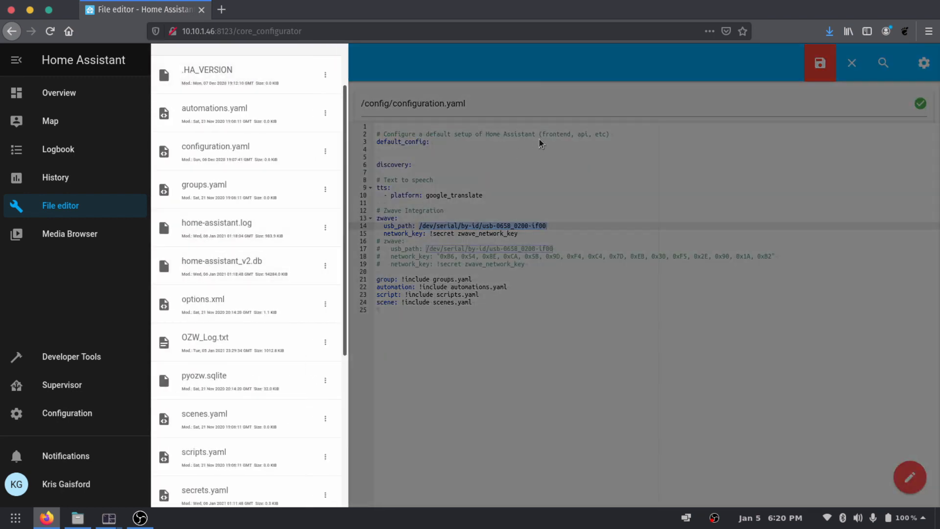
click(851, 63)
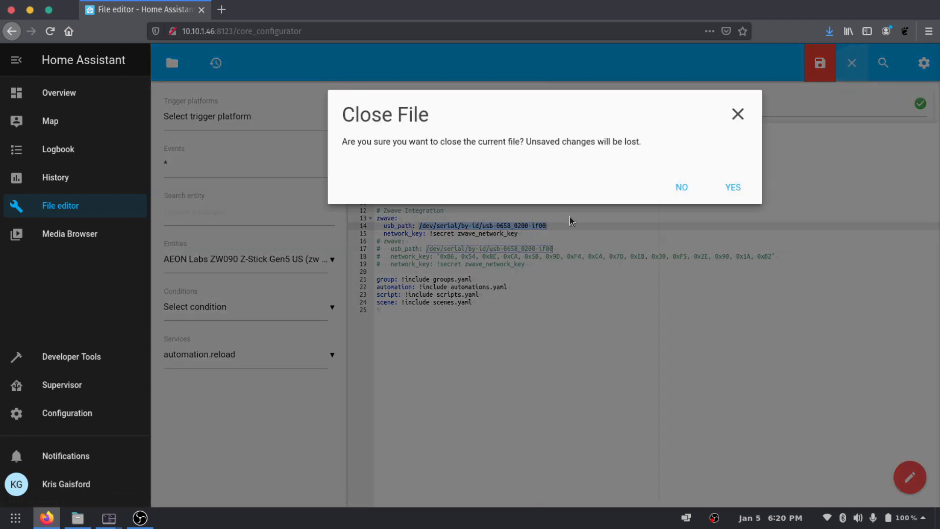
click(731, 187)
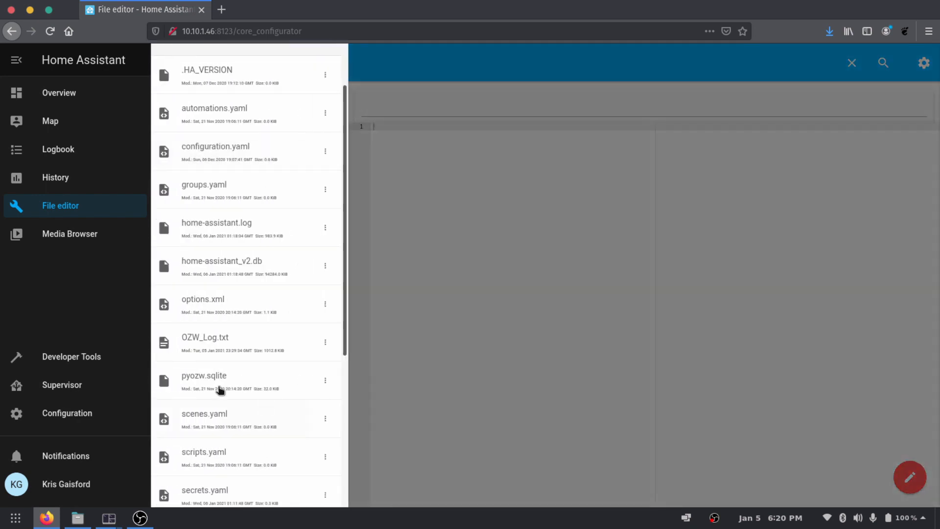
Add 'zwave_path: /dev/serial/by-id/usb-0658_0200-if00' to secrets.yaml and save.
scroll(down, 3)
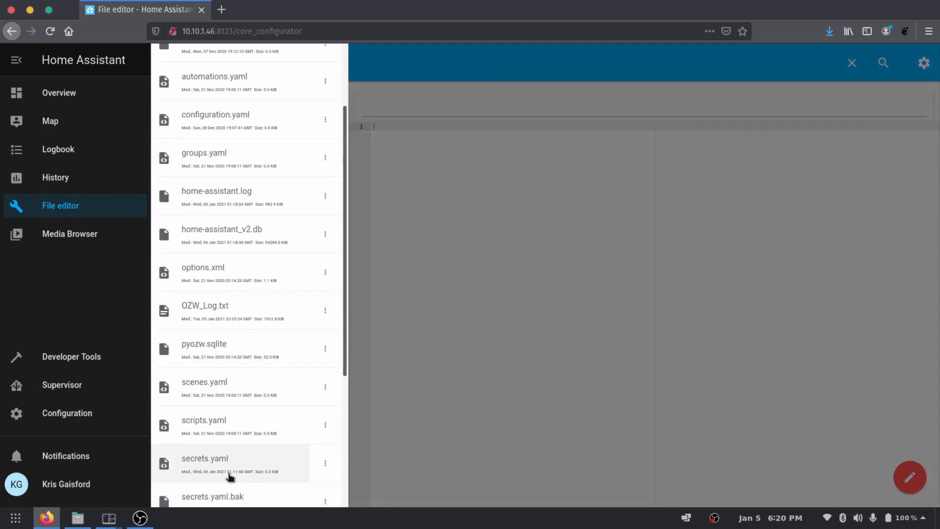
click(205, 458)
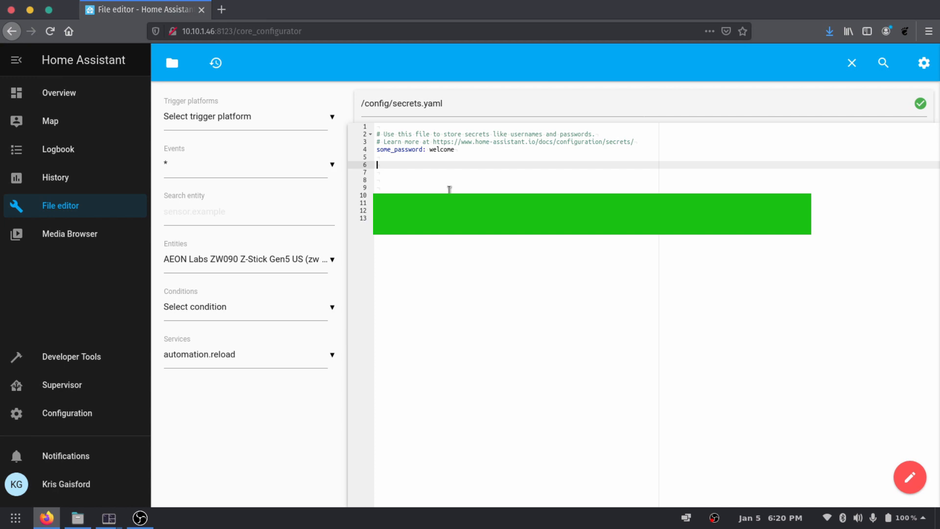
text(zwa)
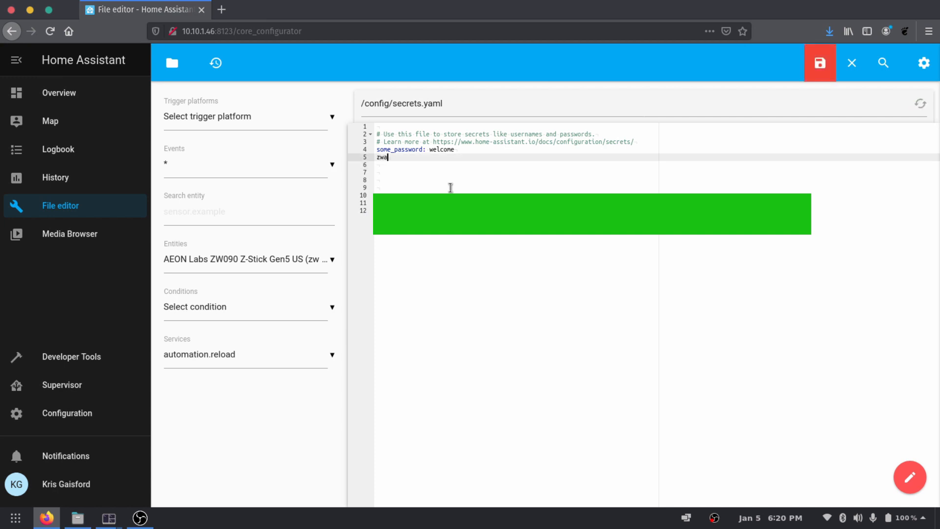
text(ve_path:)
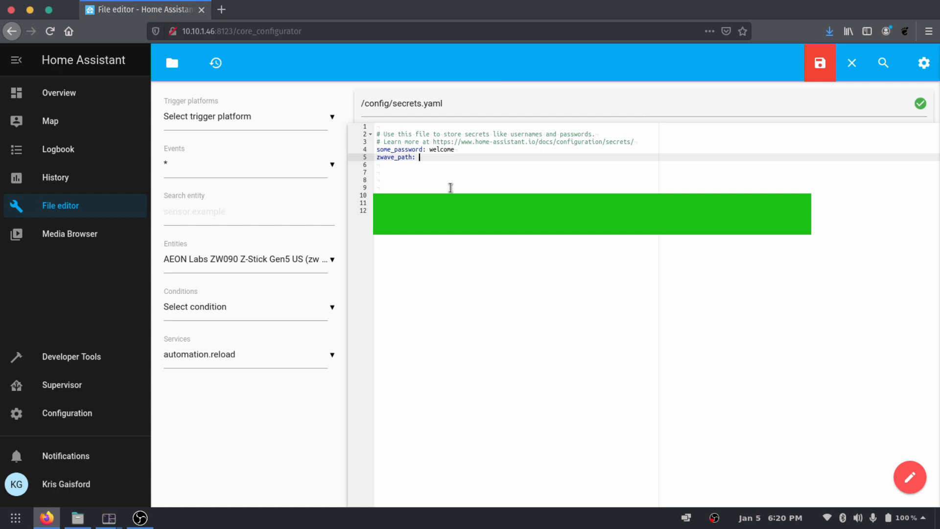
click(127, 8)
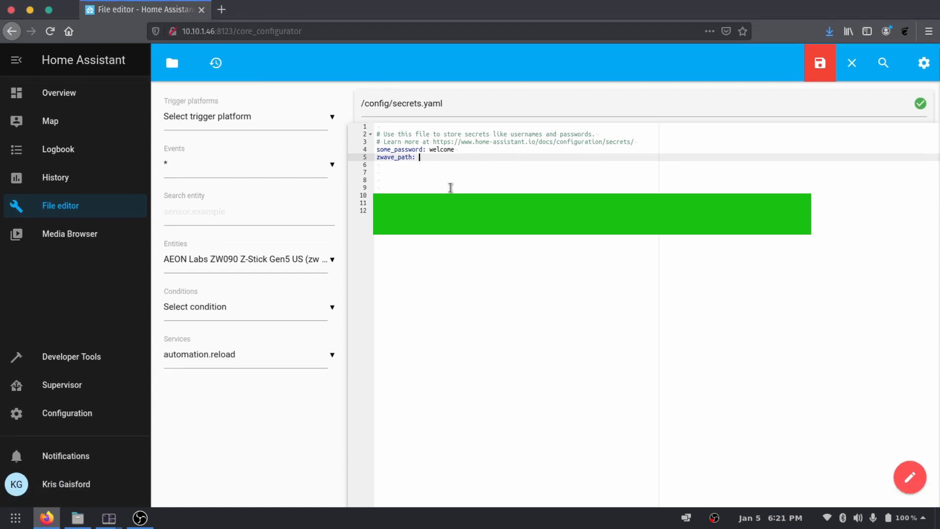
text(/dev/serial/by-id/usb-0658_0200-if00)
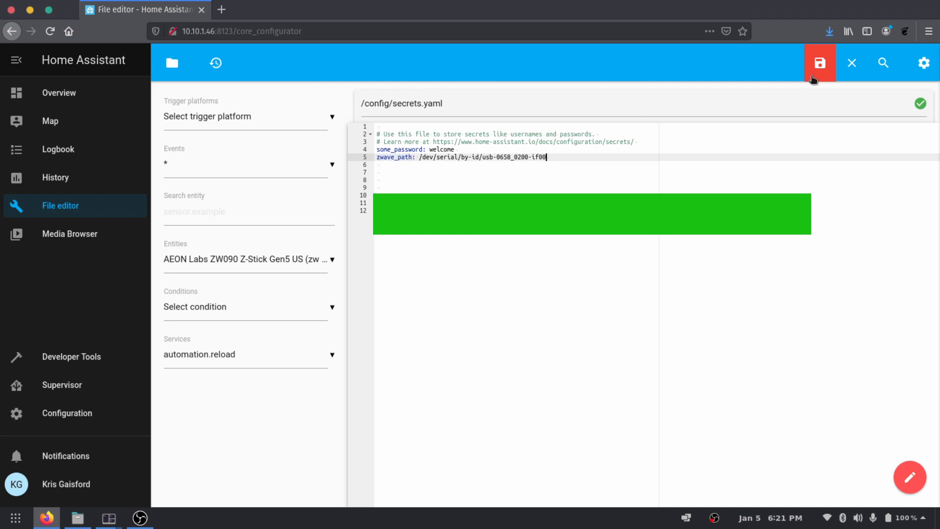
click(819, 63)
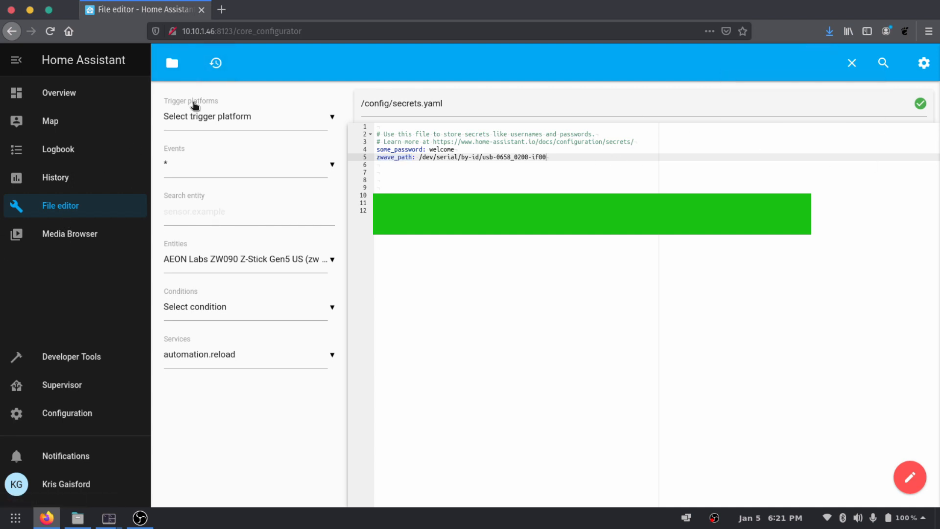
Reopen configuration.yaml and start typing !secret in place of the usb_path value.
click(171, 62)
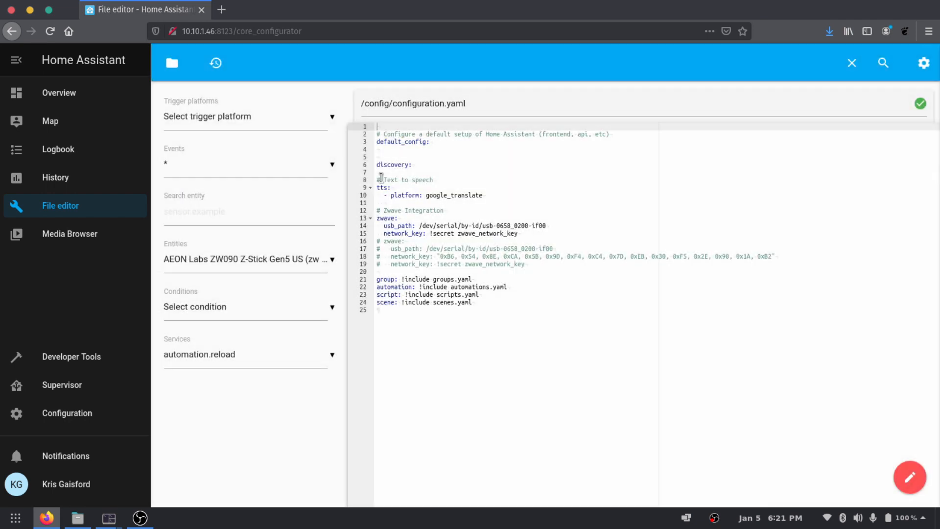
click(422, 225)
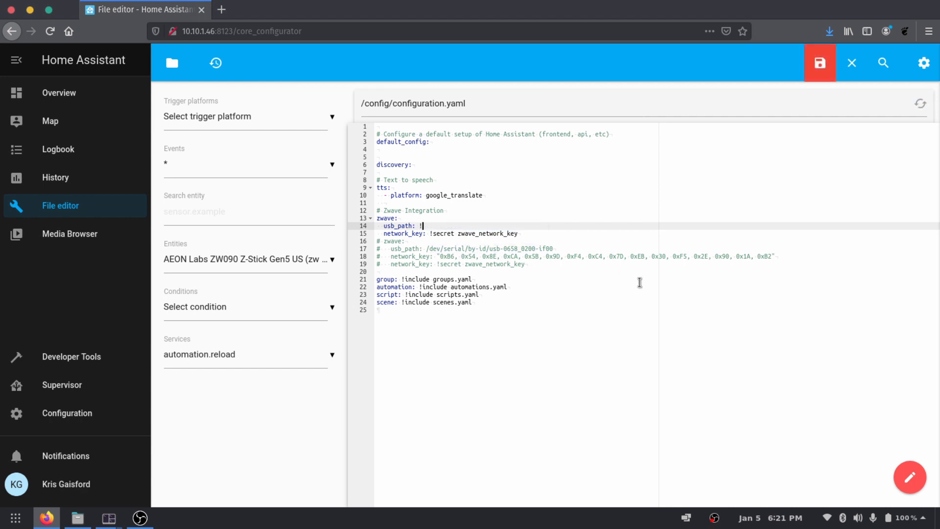
text(secret)
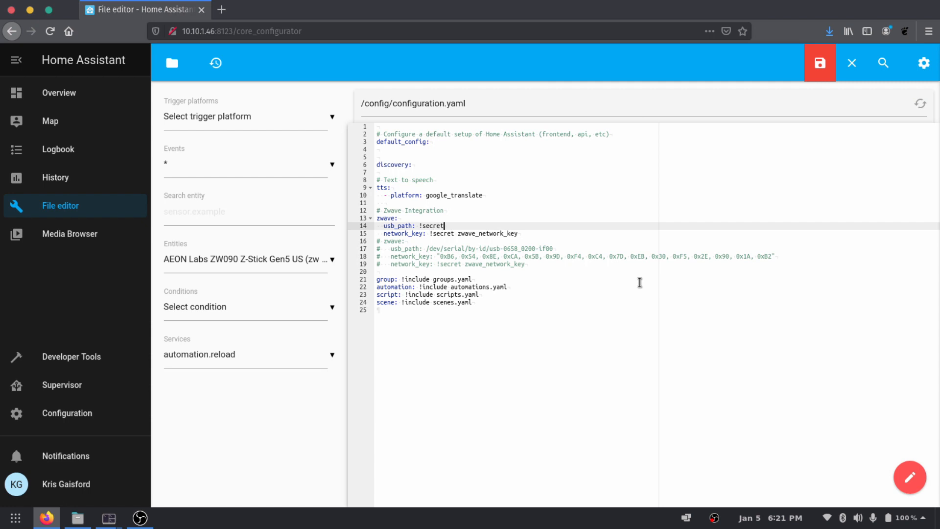